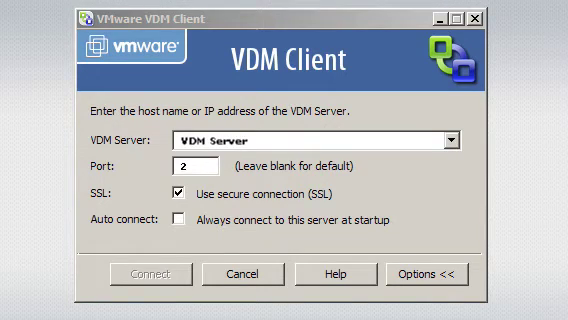
type("112")
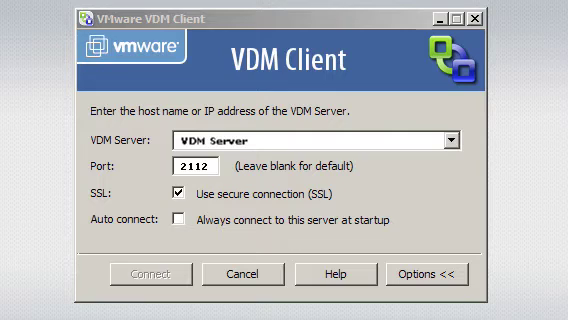